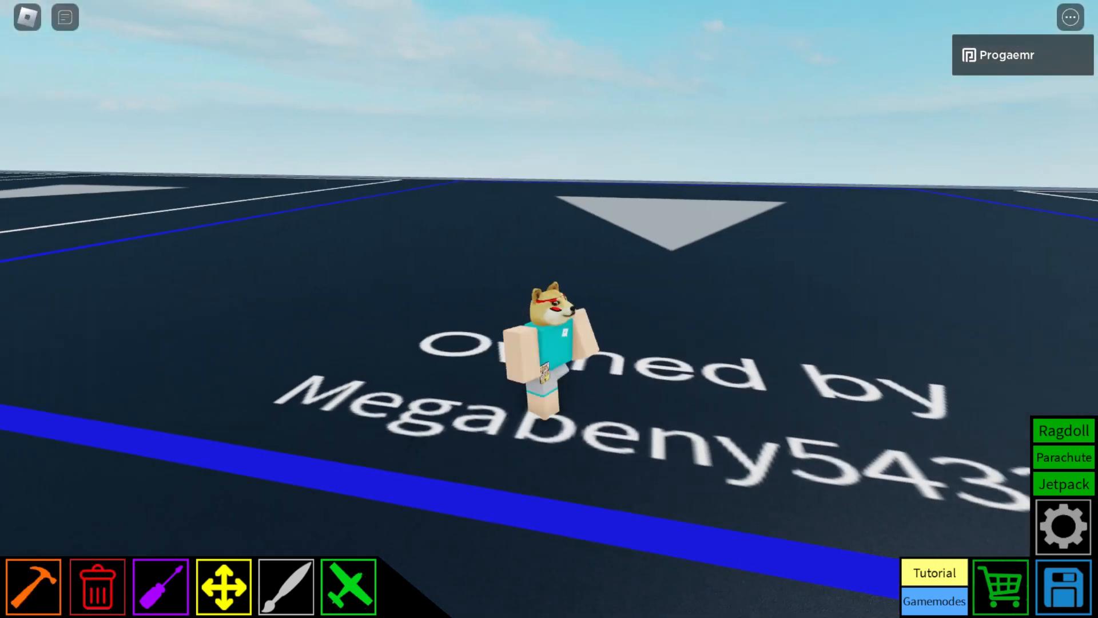
# Step: Bring up the building parts catalogue from the hammer build tool
pyautogui.click(34, 587)
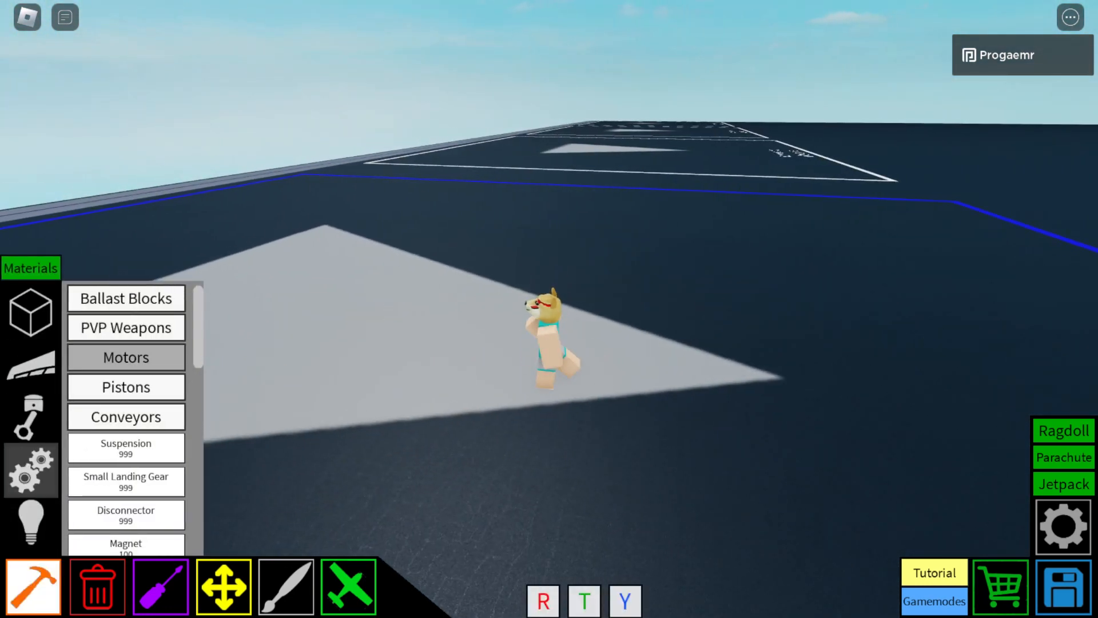
# Step: Lay a long row of explosive blocks as the missile body, then show the delta wing parts
pyautogui.click(125, 327)
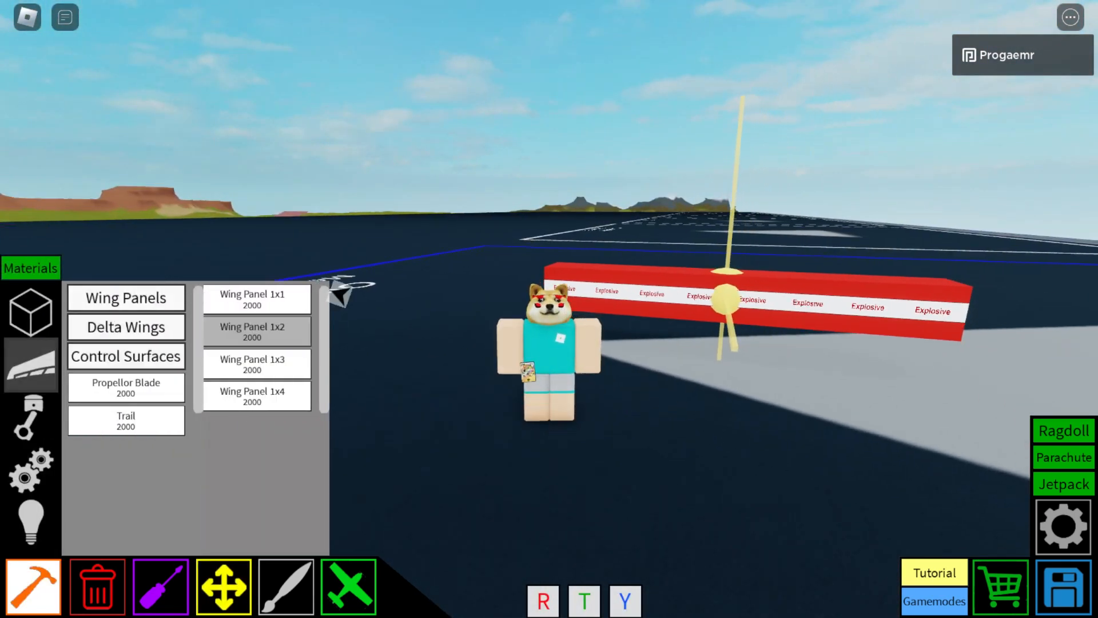
pyautogui.click(125, 327)
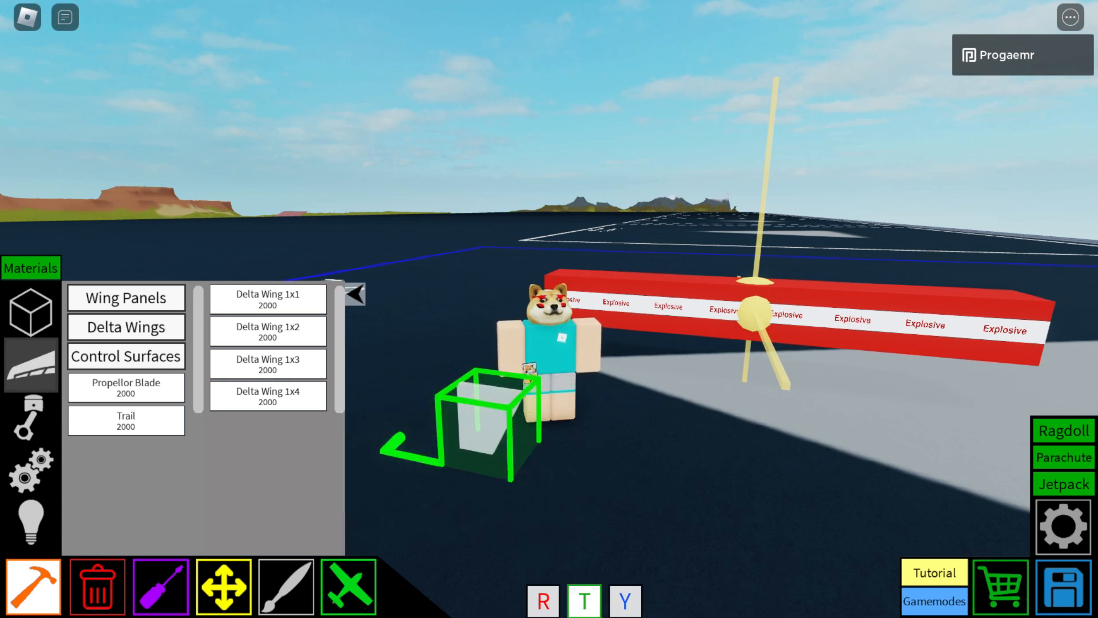
# Step: Place Control Surface 1x1 fins along both sides of the explosive body
pyautogui.click(125, 356)
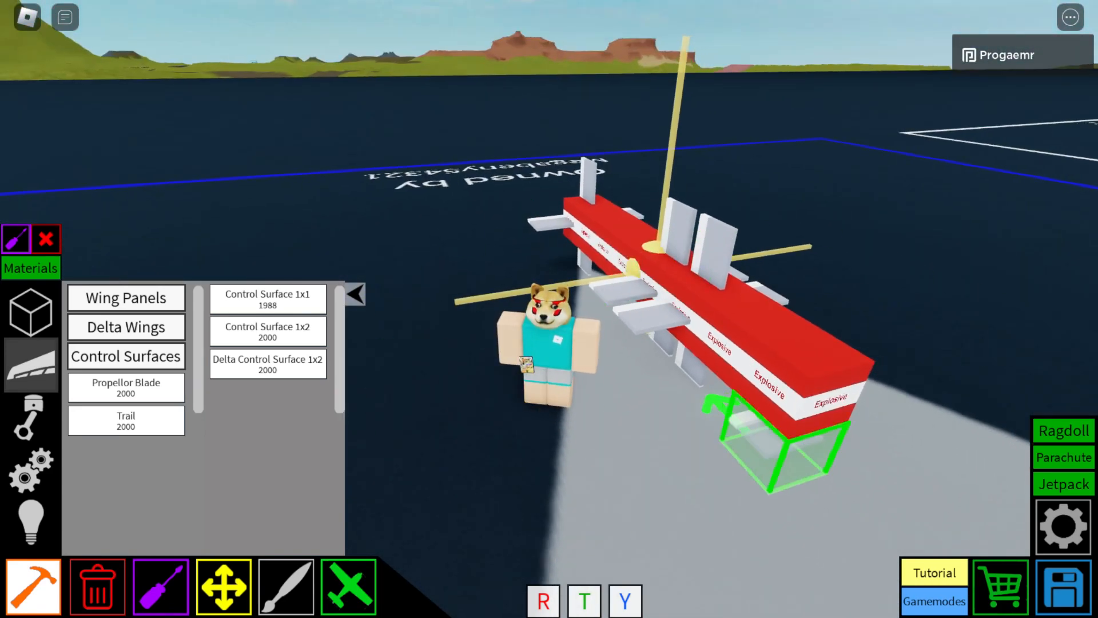
# Step: Mount large delta wings on the body and bring up the explosive block's settings
pyautogui.click(126, 327)
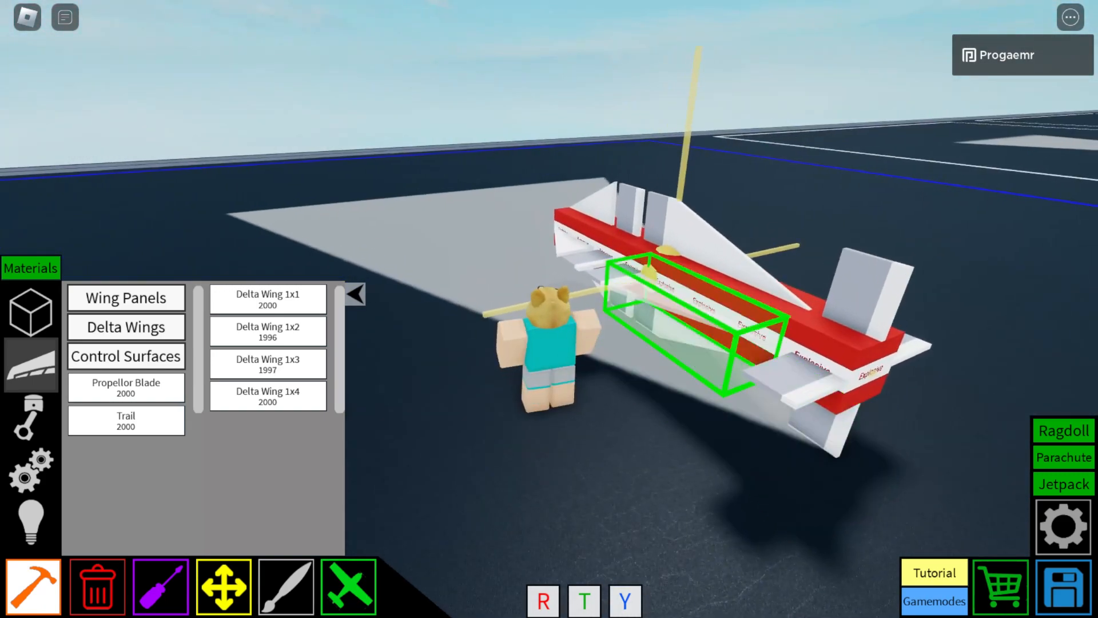
pyautogui.click(159, 587)
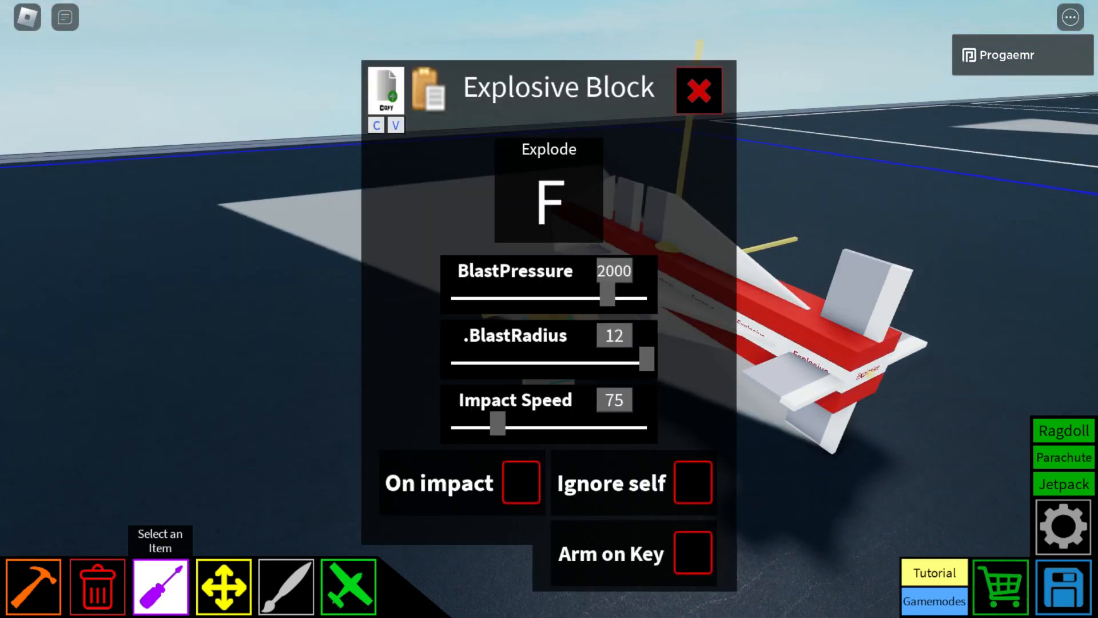
# Step: Set key T, BlastPressure 2500, Impact Speed 5 with On impact detonation, then close settings
pyautogui.click(549, 194)
pyautogui.write('T')
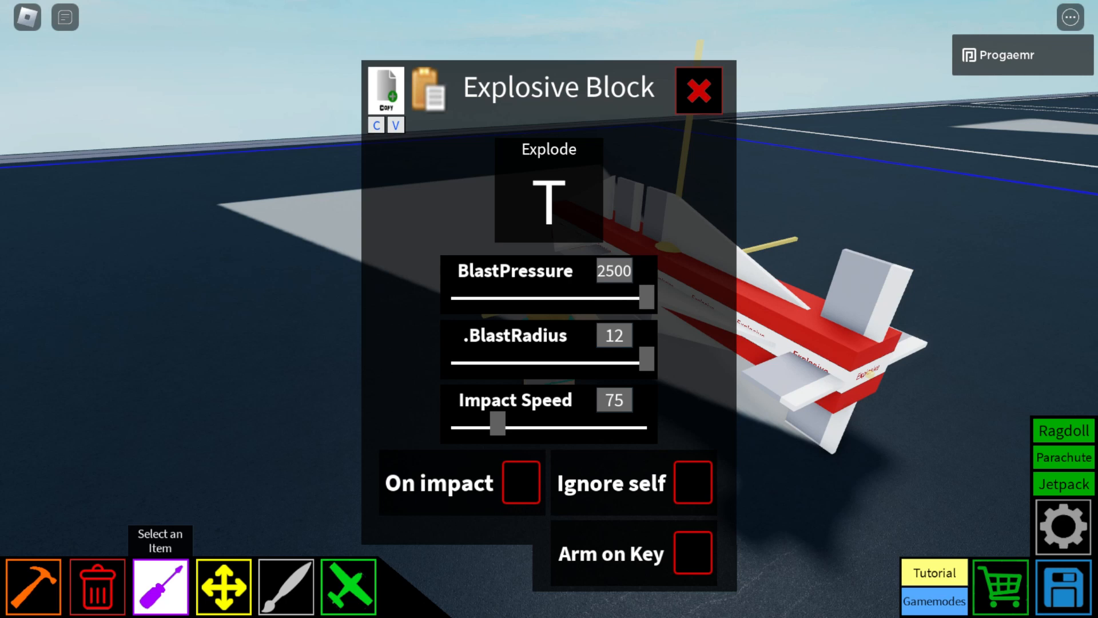
pyautogui.click(521, 483)
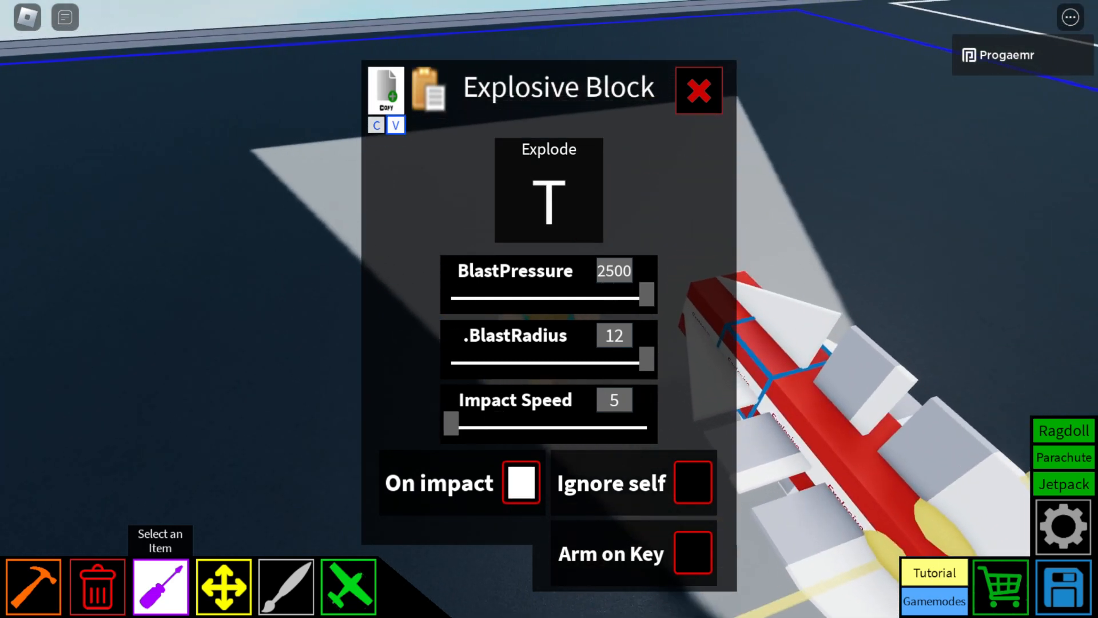
pyautogui.click(697, 90)
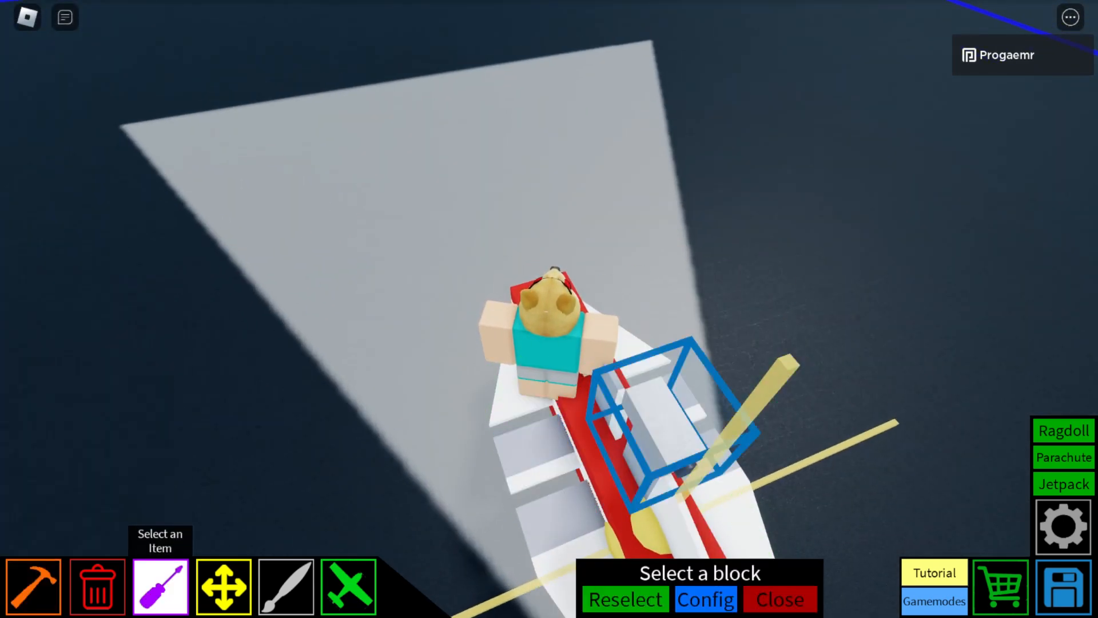
# Step: Check the camera block's Activate key and close the Camera dialog
pyautogui.click(704, 598)
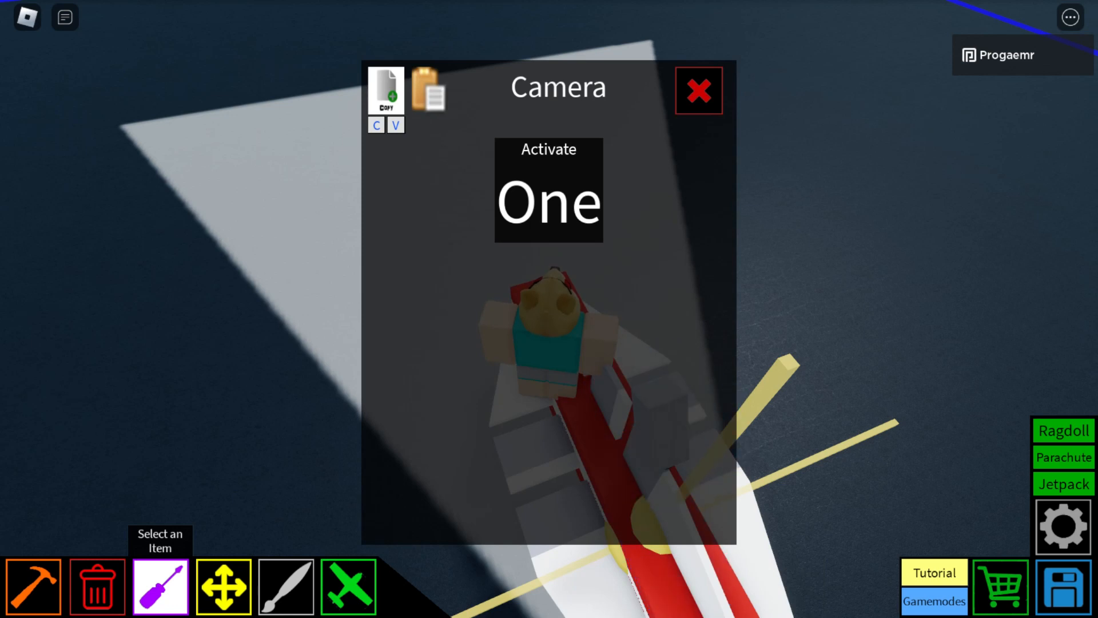
pyautogui.click(697, 90)
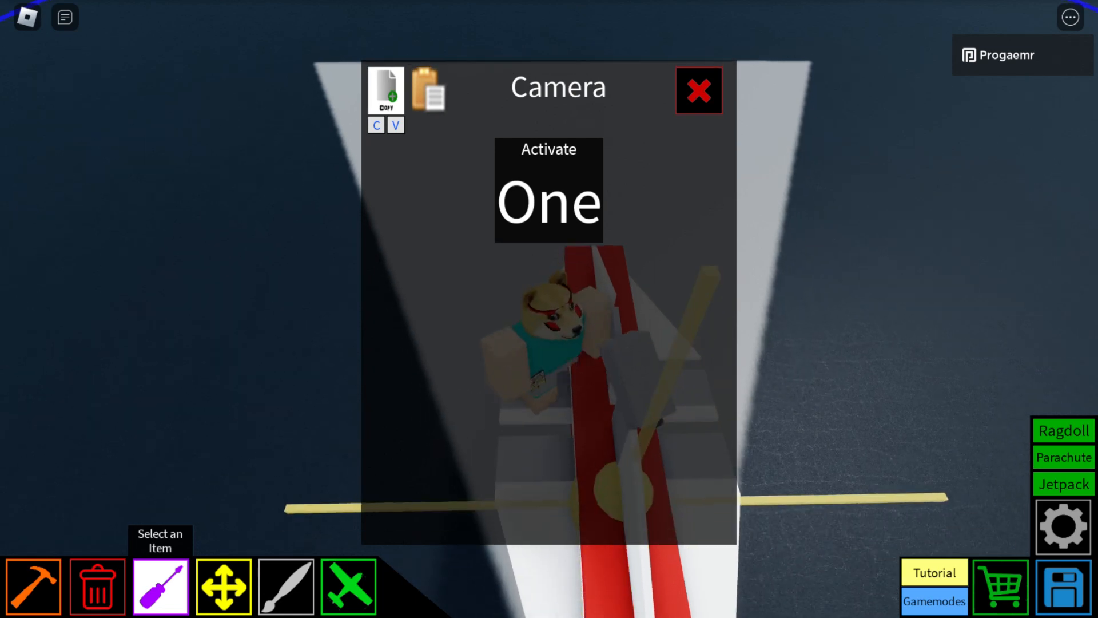
pyautogui.click(698, 90)
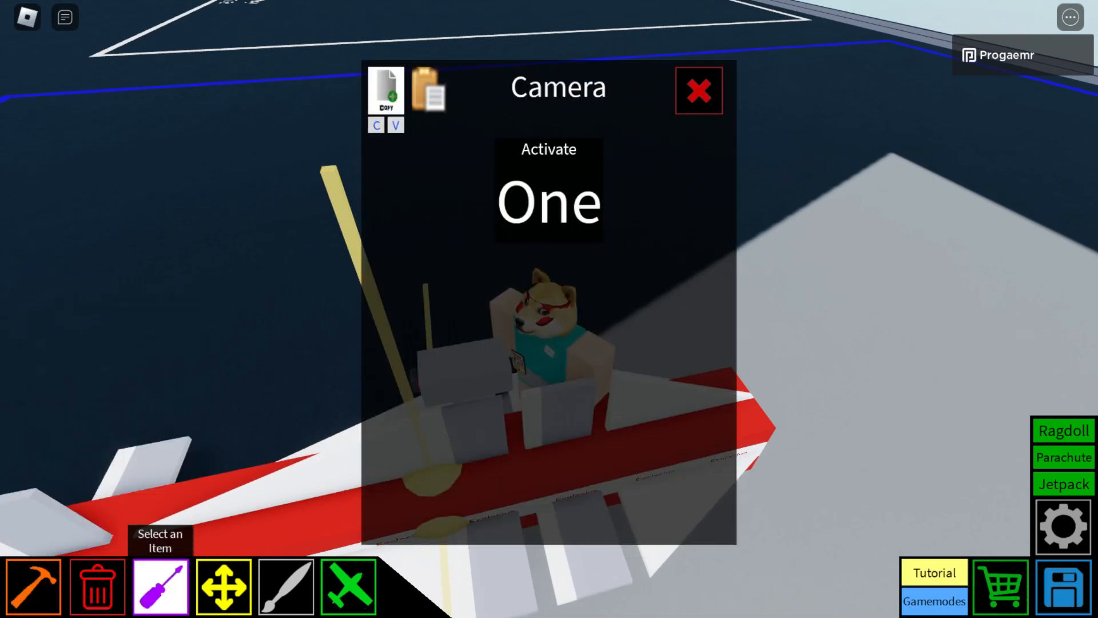
pyautogui.click(698, 91)
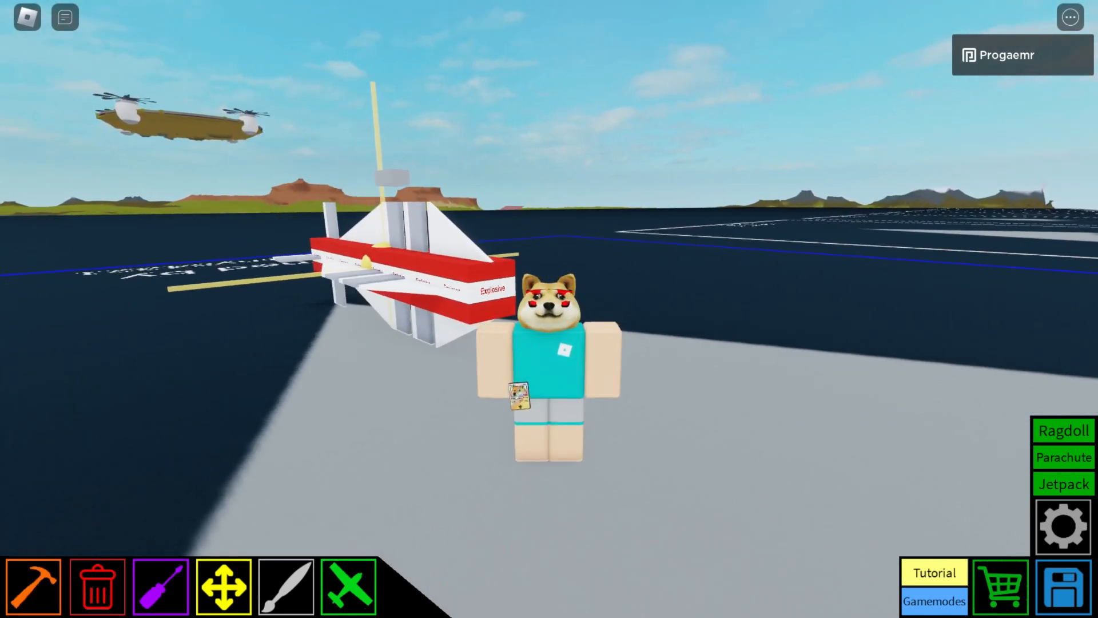
# Step: Place a Super Rocket Engine from the Rocket Engines list onto the missile
pyautogui.click(34, 585)
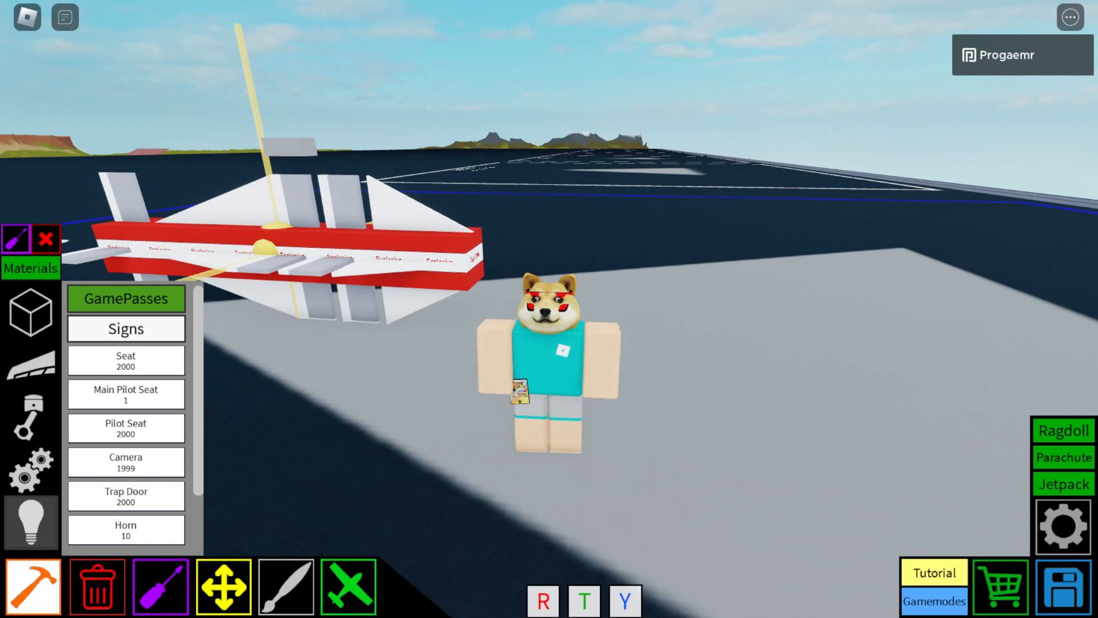
pyautogui.click(30, 417)
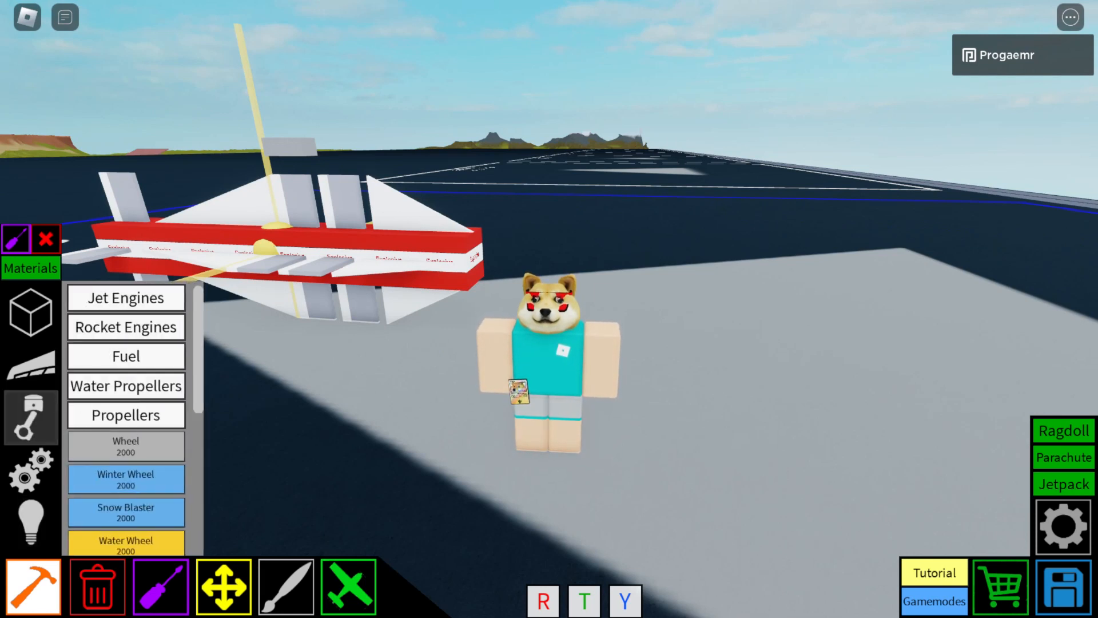
pyautogui.click(125, 327)
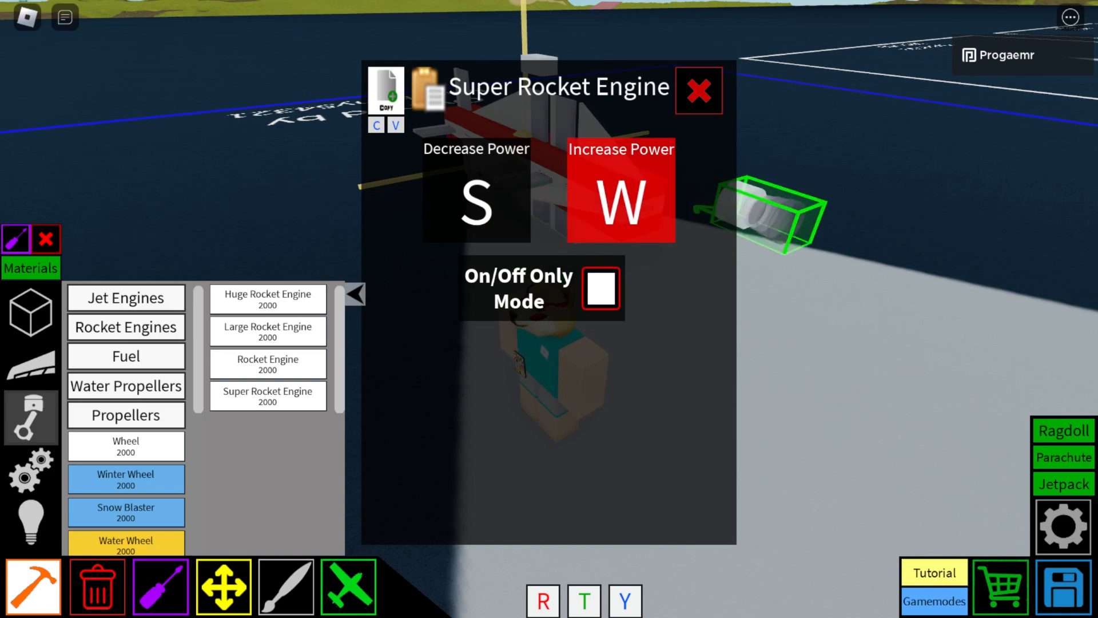
pyautogui.click(698, 89)
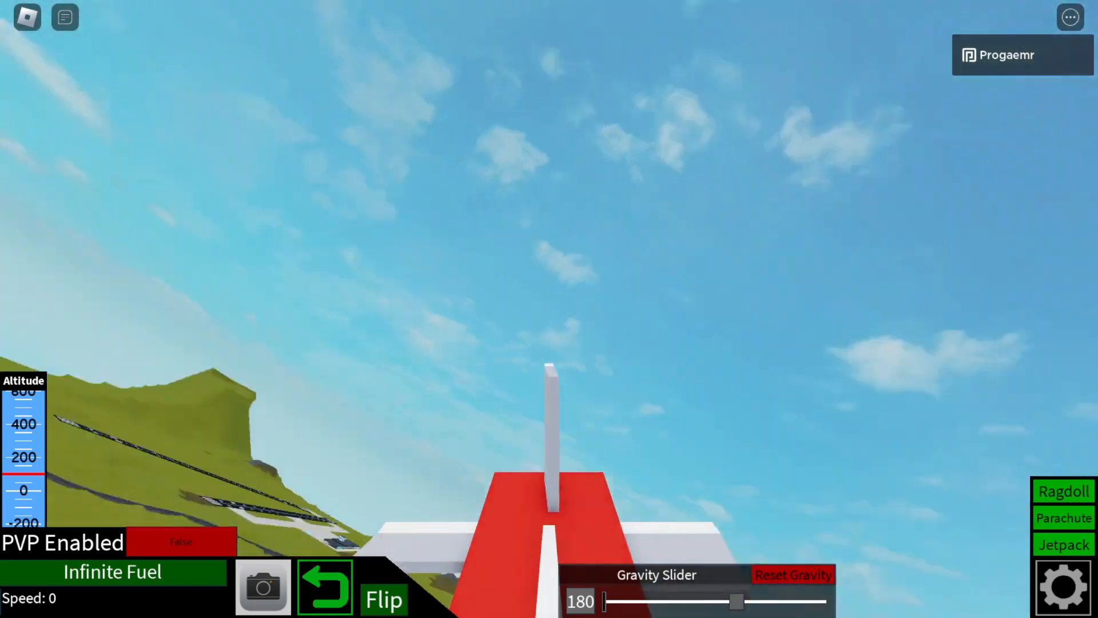
# Step: Switch PVP Enabled to True for the flight
pyautogui.click(181, 542)
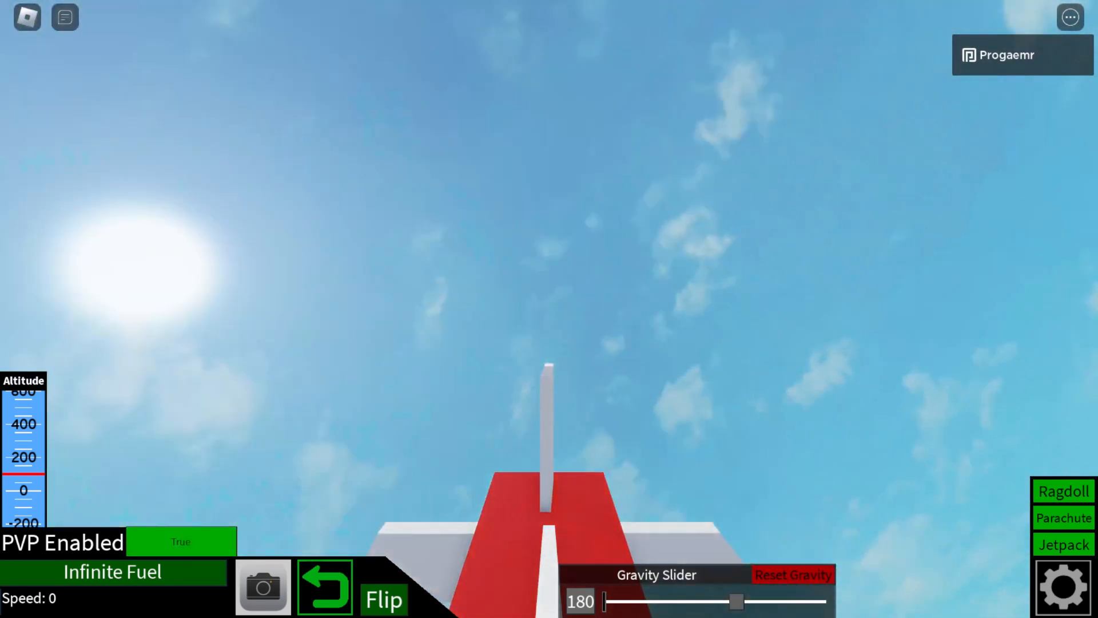